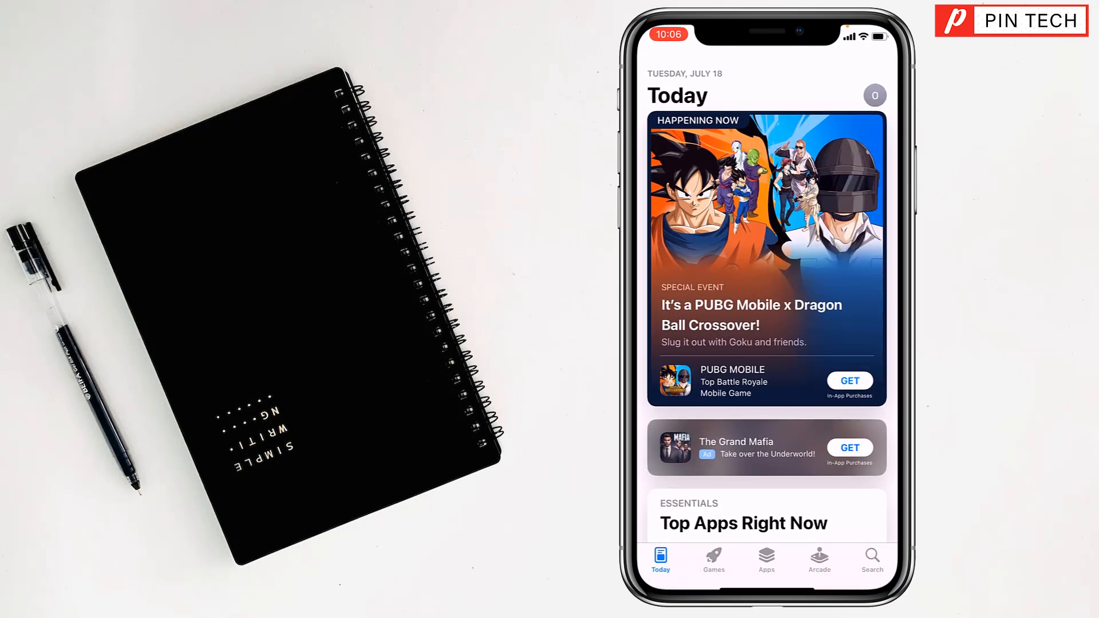
Enter 'venmo' in the App Store search field, showing matching suggestions
left_click(873, 559)
type("venmo")
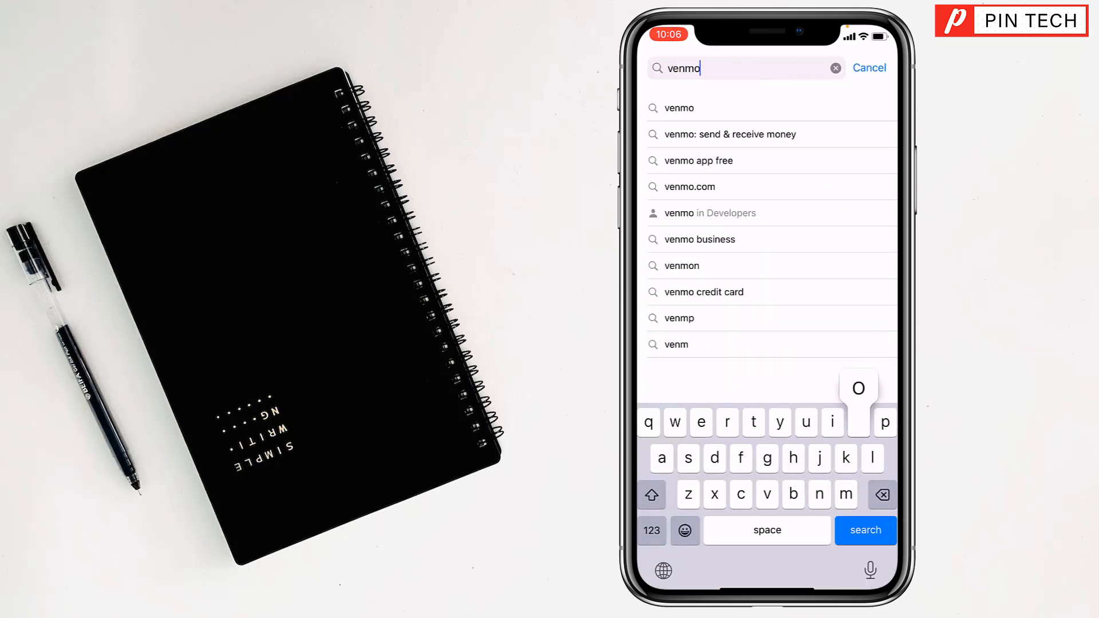
left_click(858, 423)
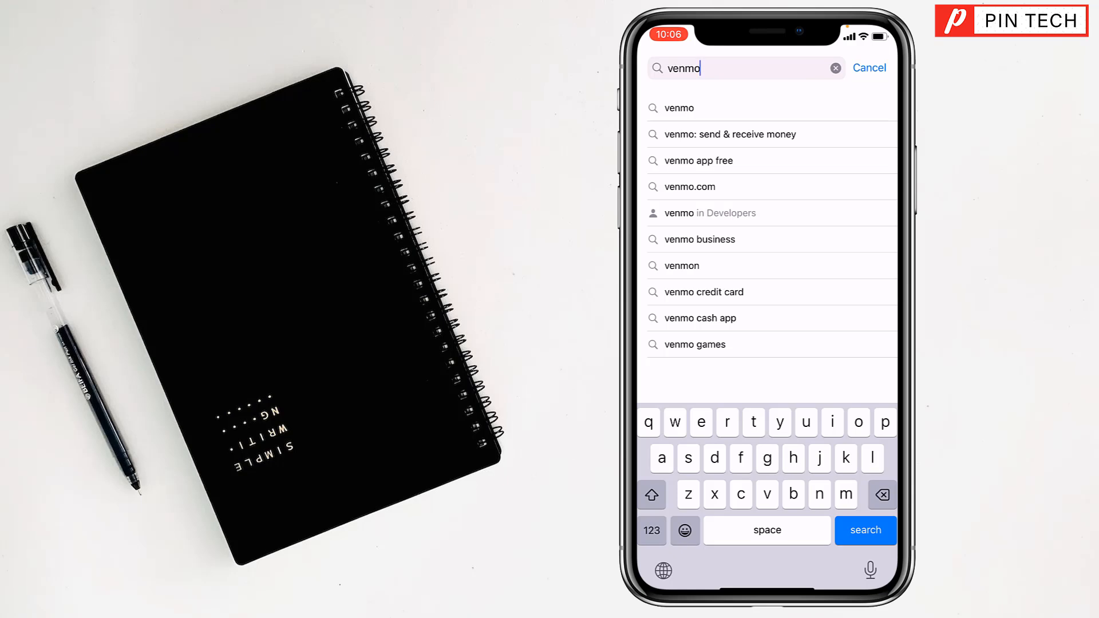
Bring up the venmo results and launch the installed Venmo app to its welcome screen
left_click(866, 530)
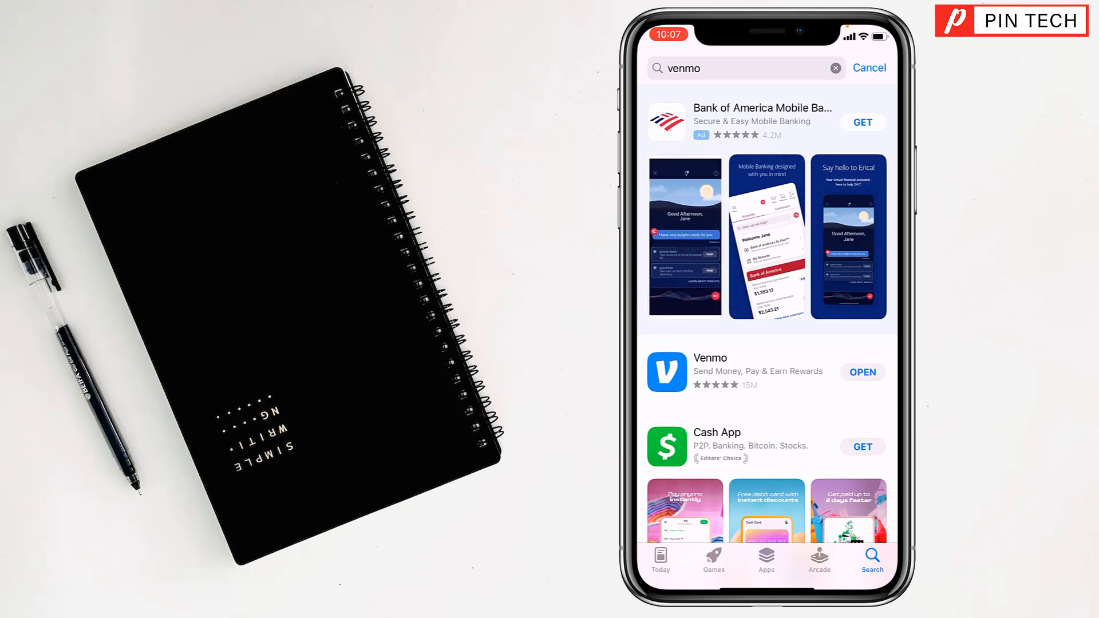
left_click(861, 372)
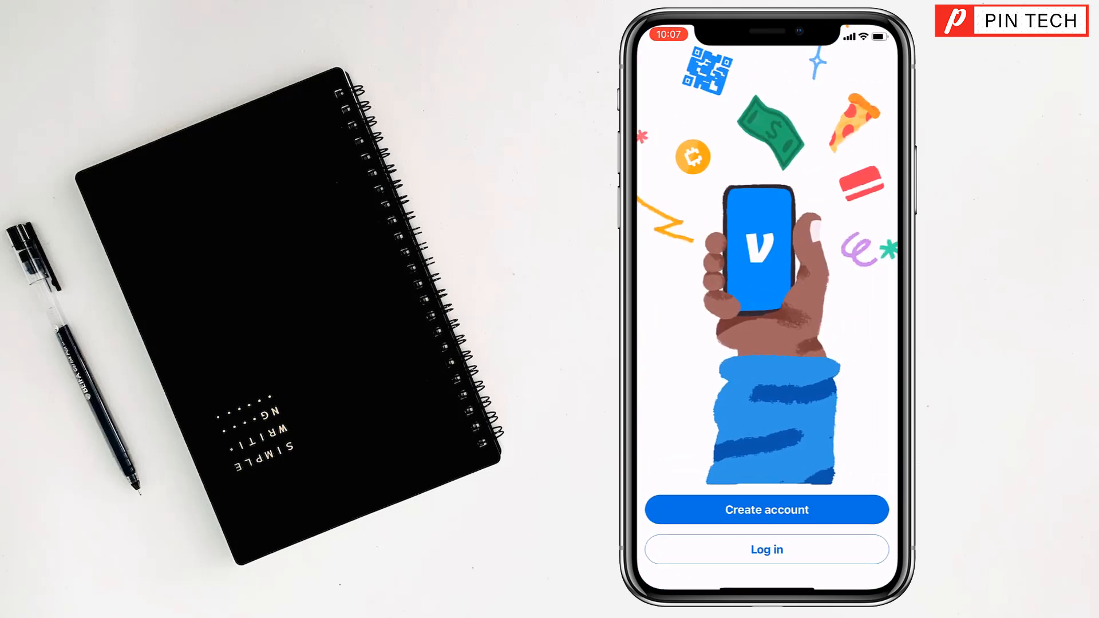
Start creating a Personal Venmo account, reaching the phone number entry screen
left_click(766, 510)
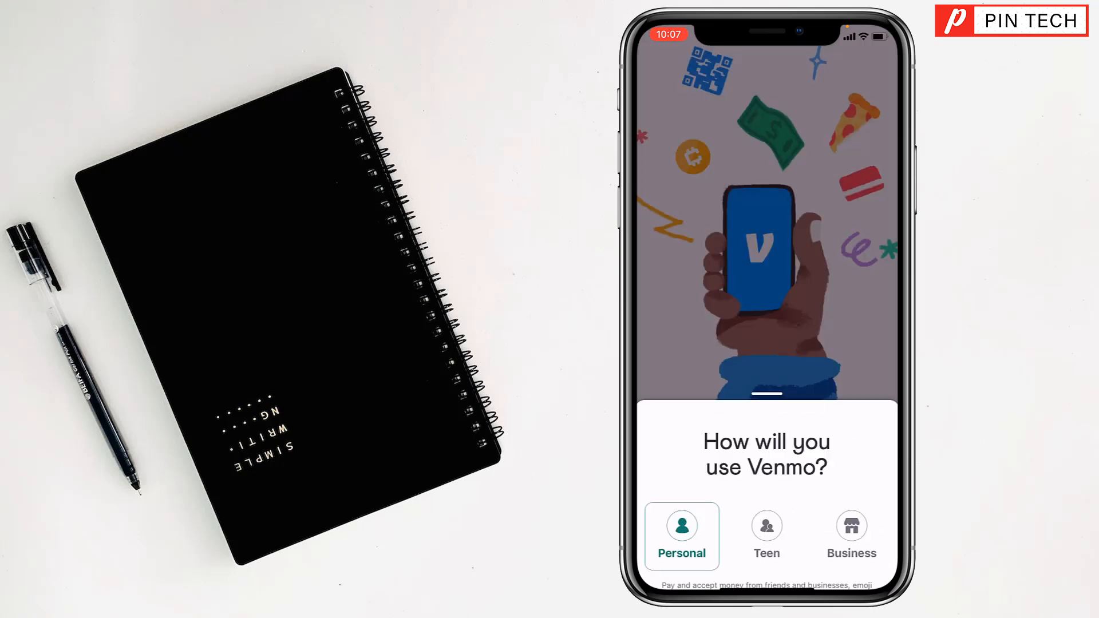
left_click(680, 536)
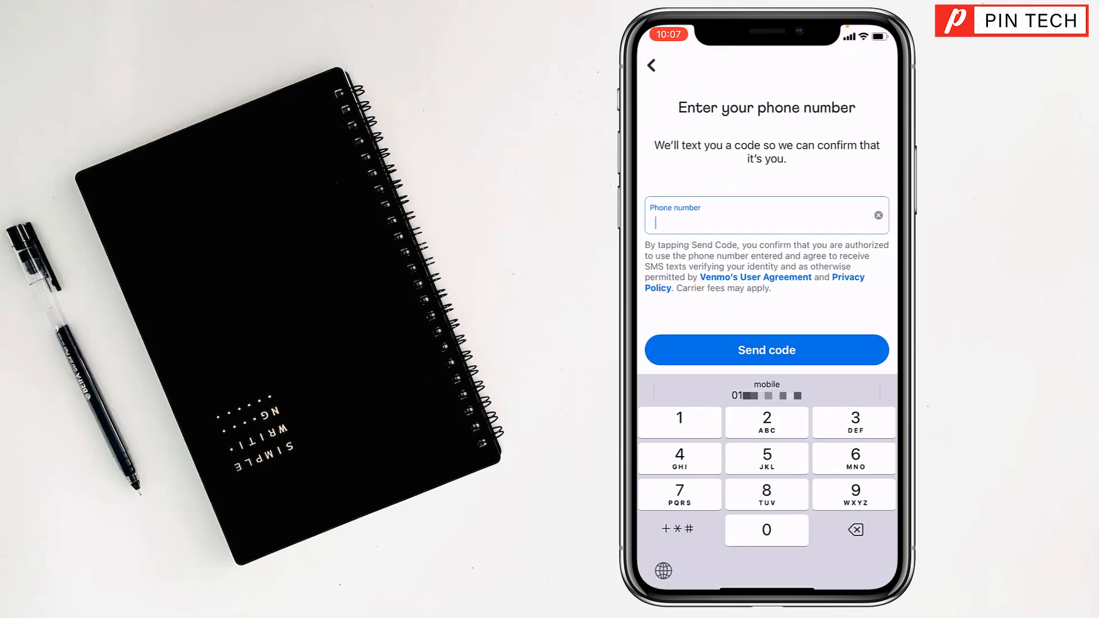